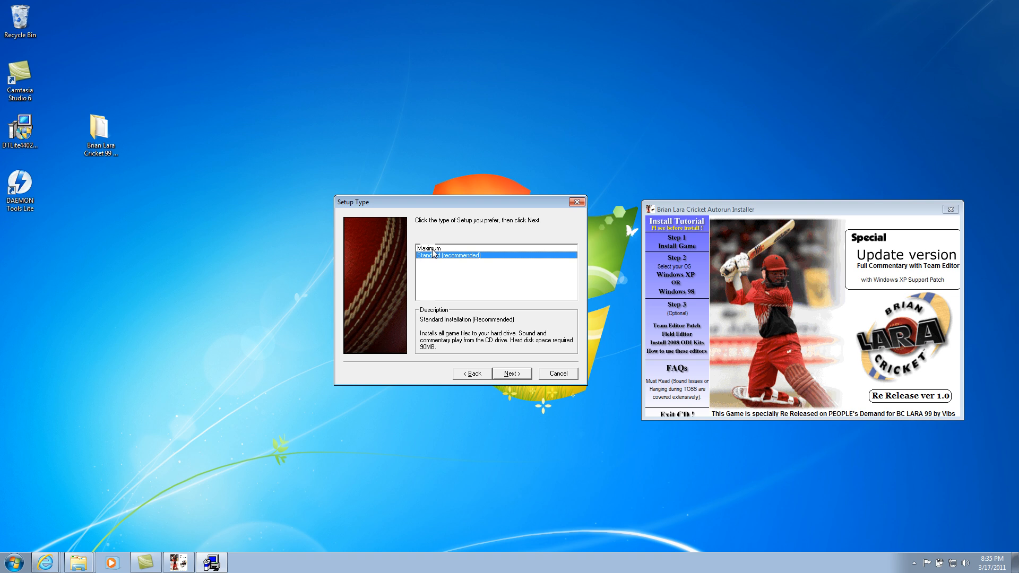
Choose the Maximum installation type instead of Standard.
{"action": "left_click", "coordinate": [429, 248]}
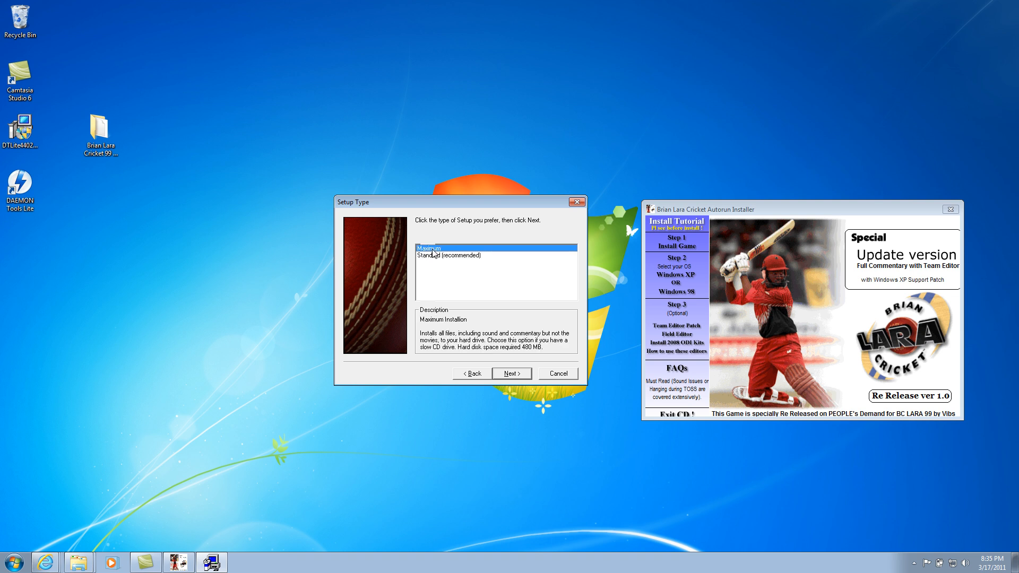
{"action": "mouse_move", "coordinate": [451, 254]}
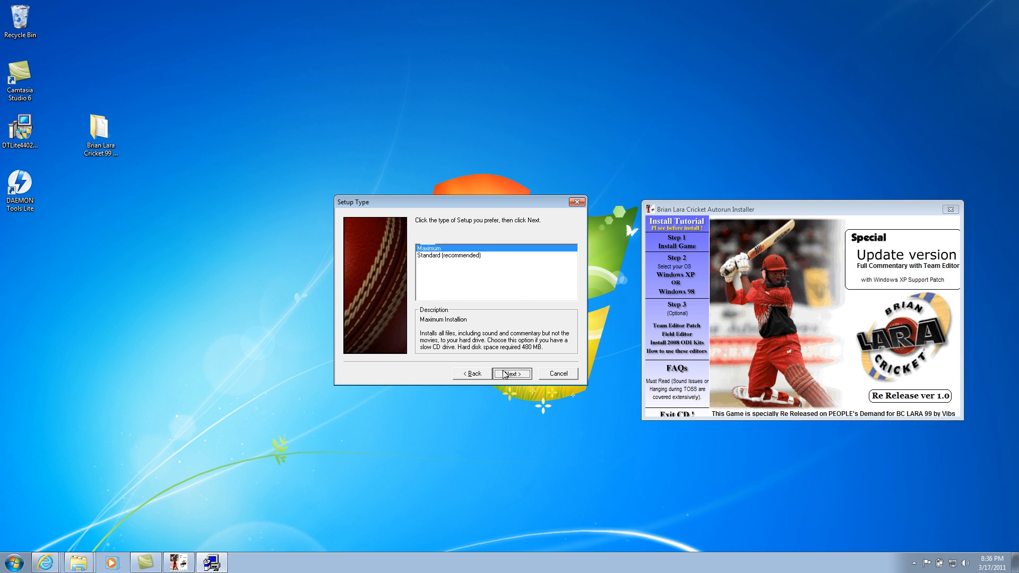
Proceed with Maximum install into the default C:\Codemasters\Brian Lara Cricket folder until setup completes.
{"action": "left_click", "coordinate": [512, 373]}
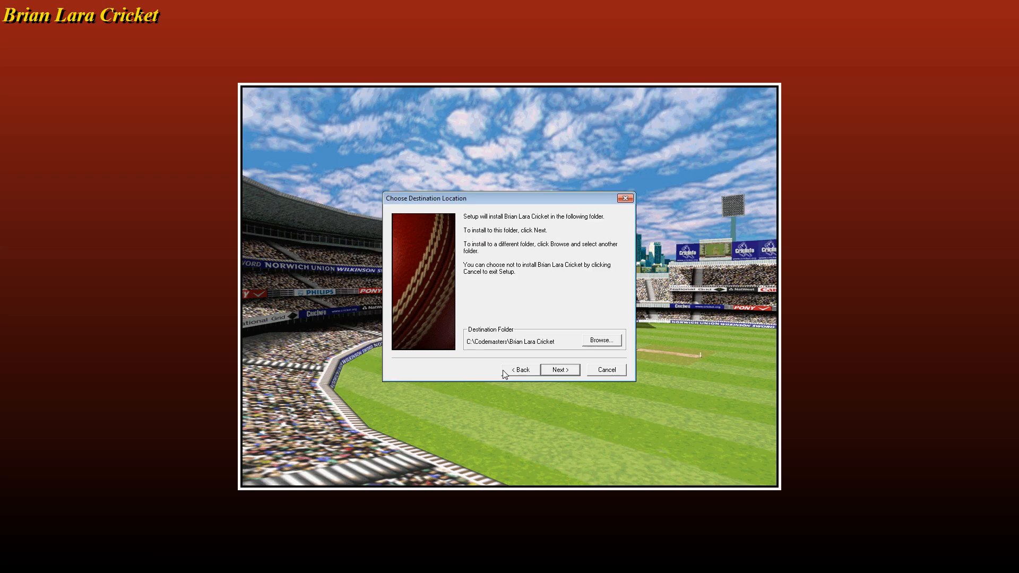
{"action": "mouse_move", "coordinate": [513, 353]}
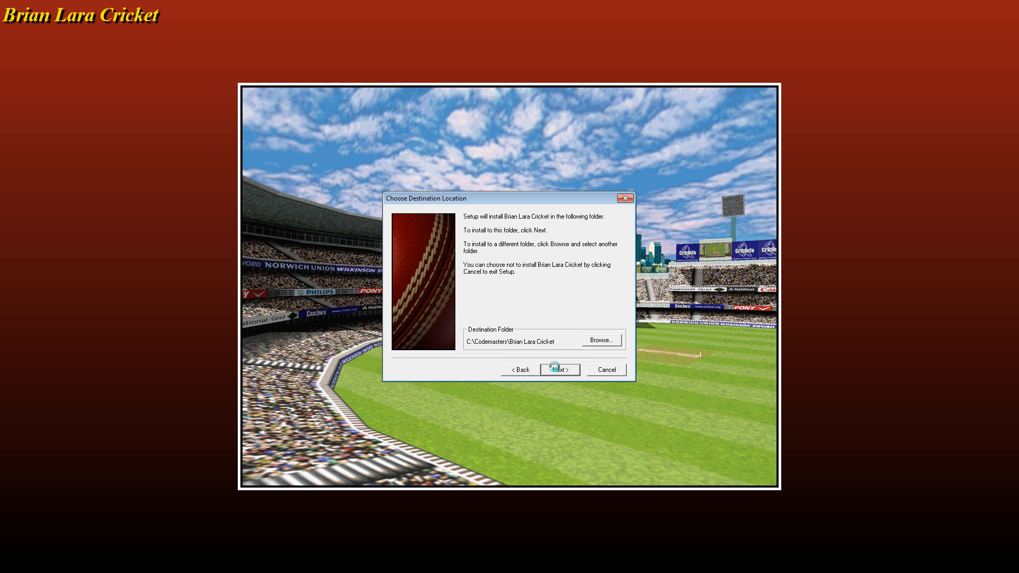
{"action": "left_click", "coordinate": [559, 370]}
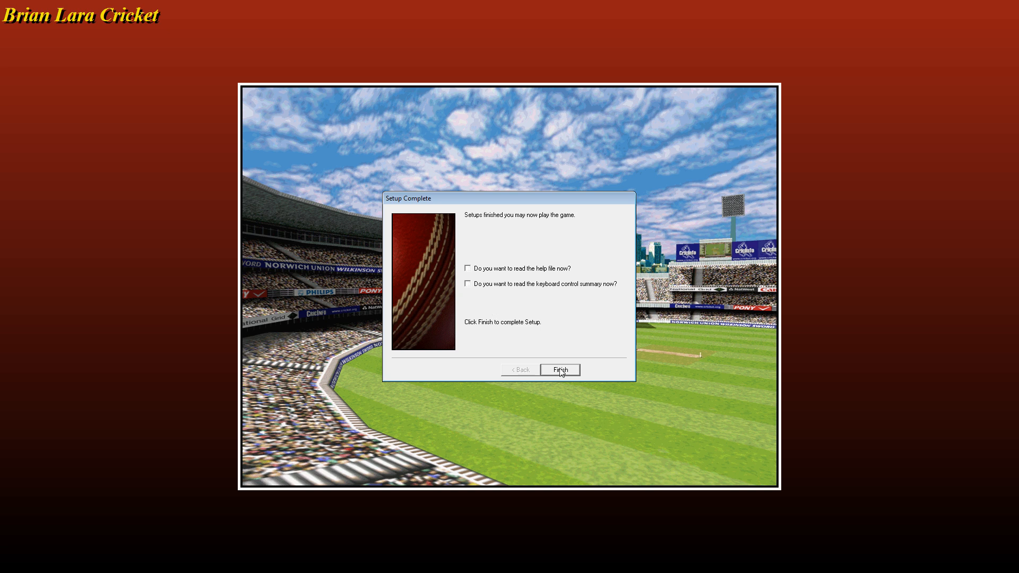
Finish setup, acknowledge the processor speed warning and run the game from the launcher.
{"action": "left_click", "coordinate": [559, 370]}
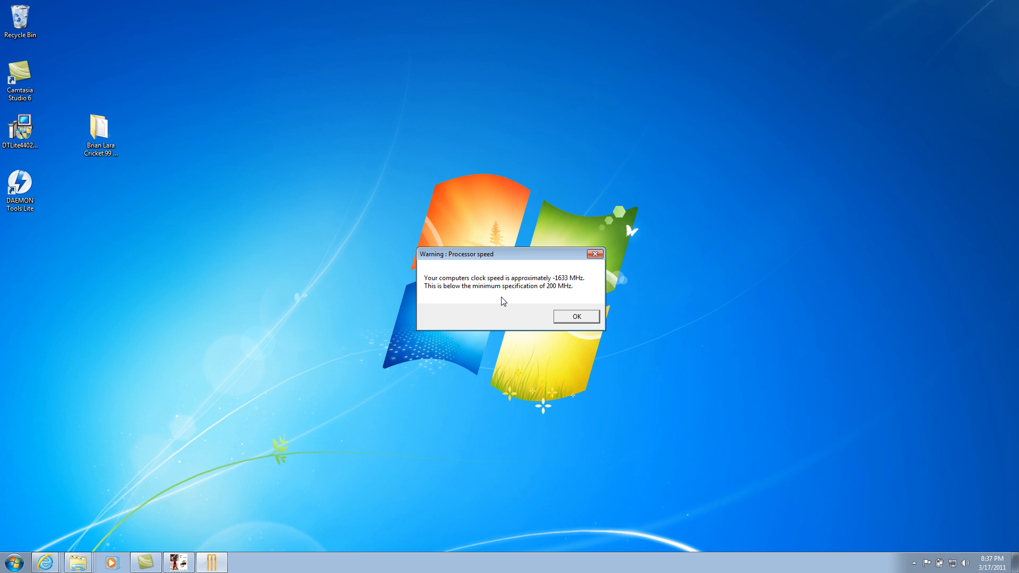
{"action": "mouse_move", "coordinate": [557, 289]}
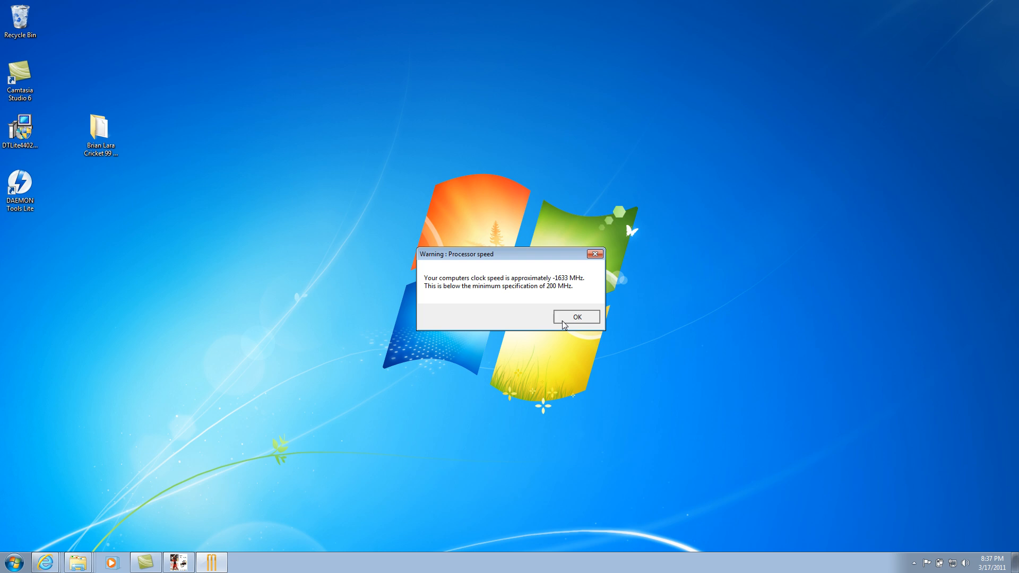
{"action": "left_click", "coordinate": [576, 318]}
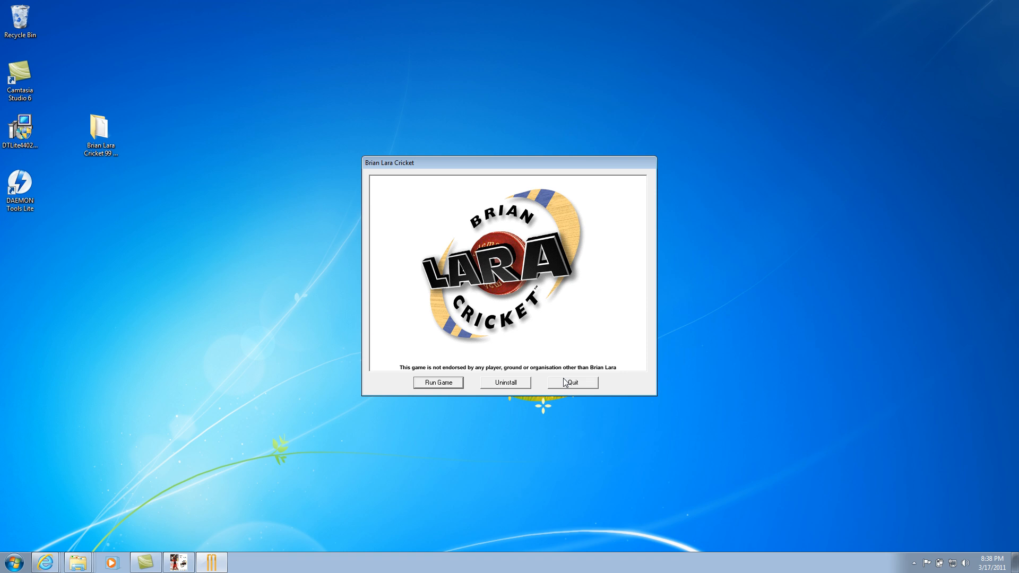
{"action": "mouse_move", "coordinate": [458, 387]}
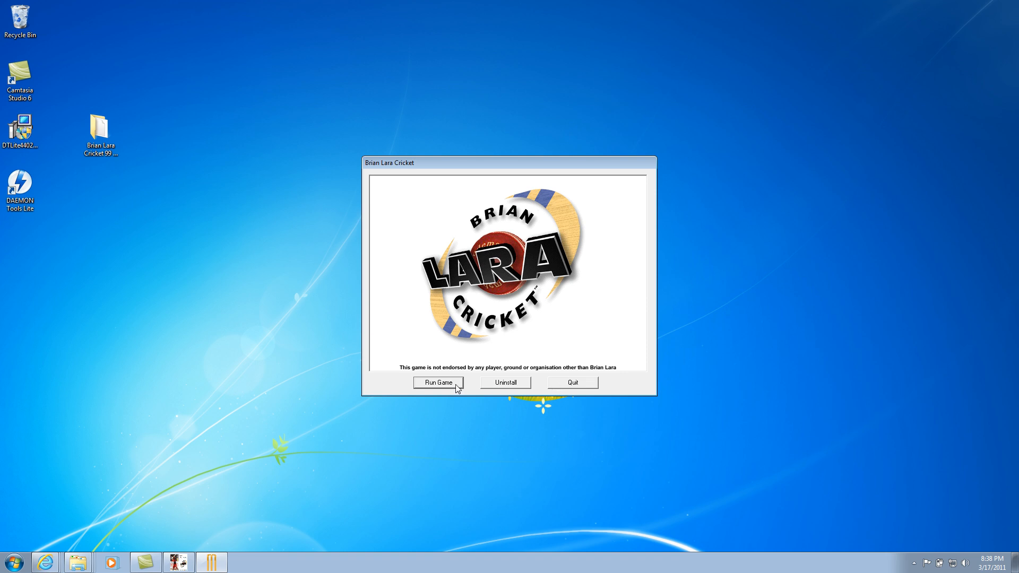
{"action": "left_click", "coordinate": [571, 382]}
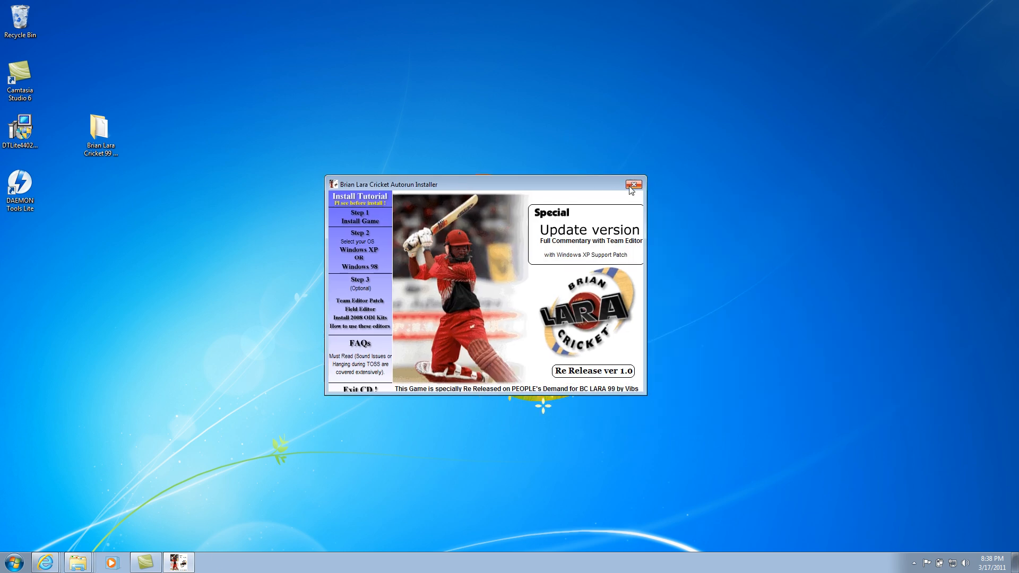
From Computer, open the BLC99SE disc in drive F: and launch its AutoRun application.
{"action": "left_click", "coordinate": [12, 561]}
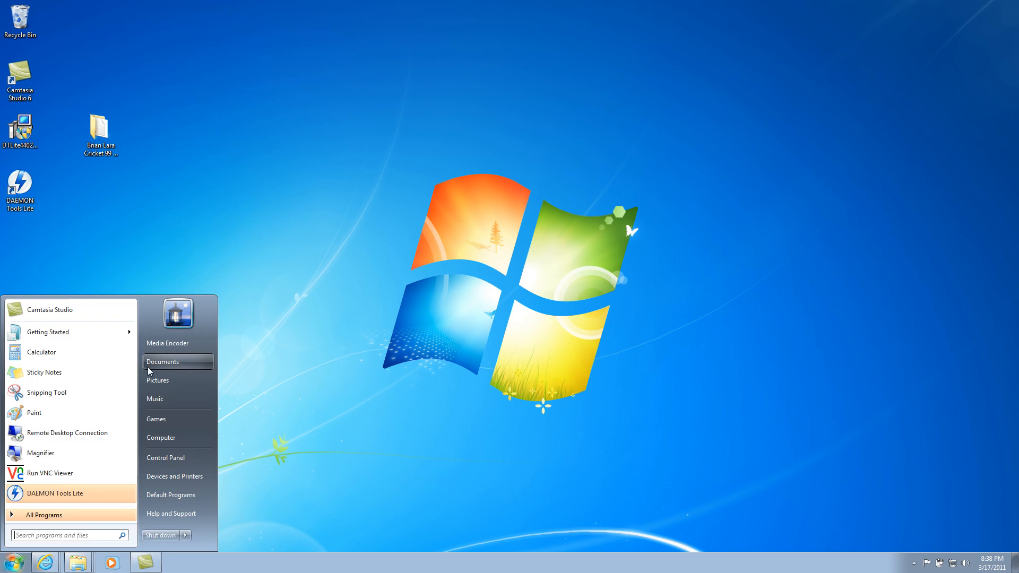
{"action": "left_click", "coordinate": [160, 438]}
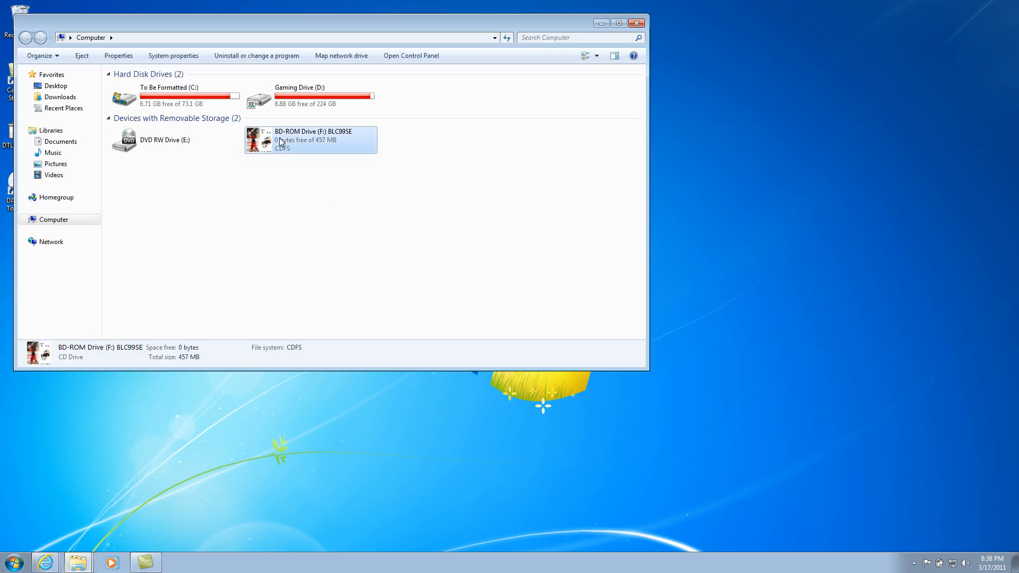
{"action": "double_click", "coordinate": [311, 139]}
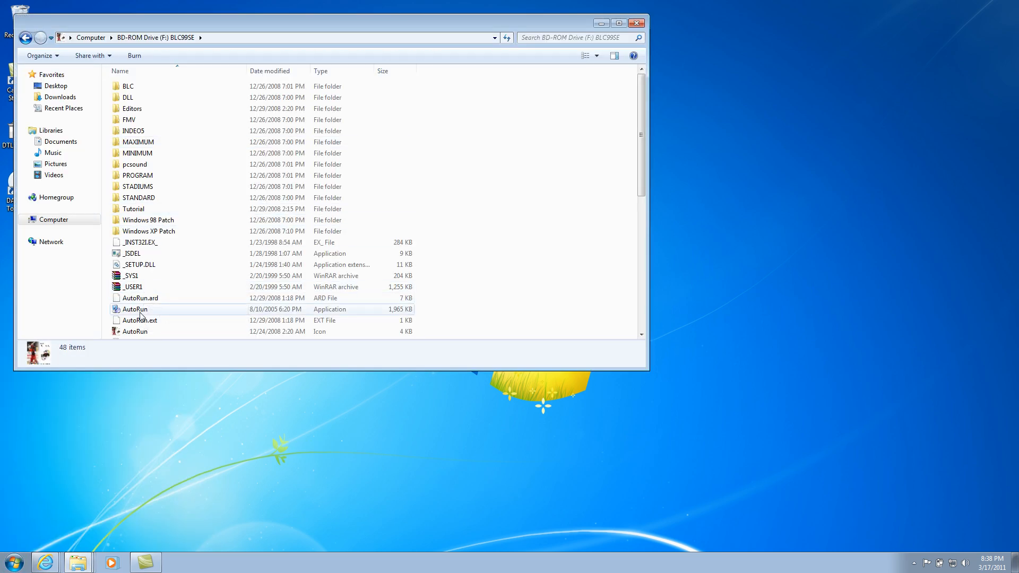
{"action": "double_click", "coordinate": [134, 309]}
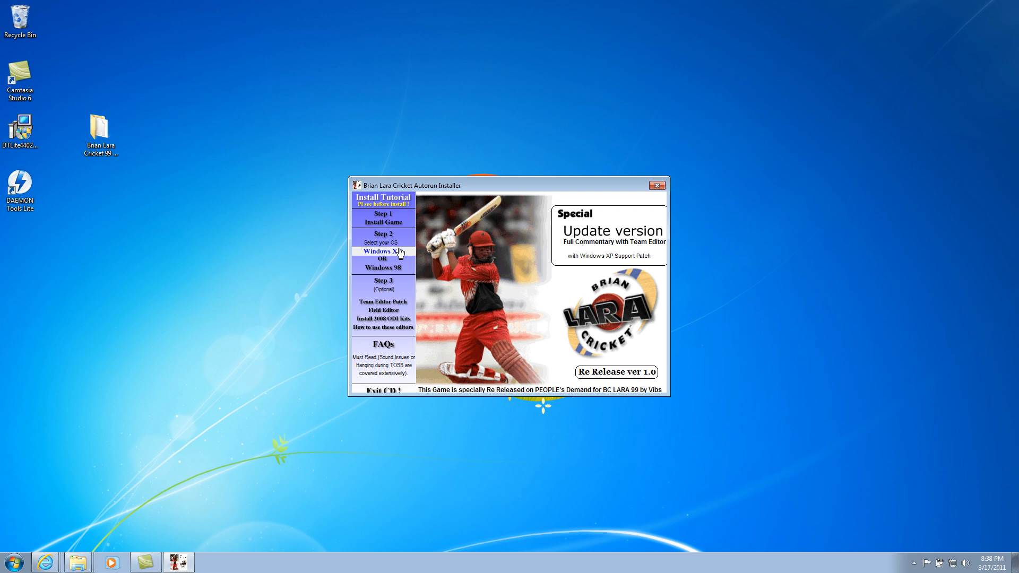
{"action": "mouse_move", "coordinate": [409, 253]}
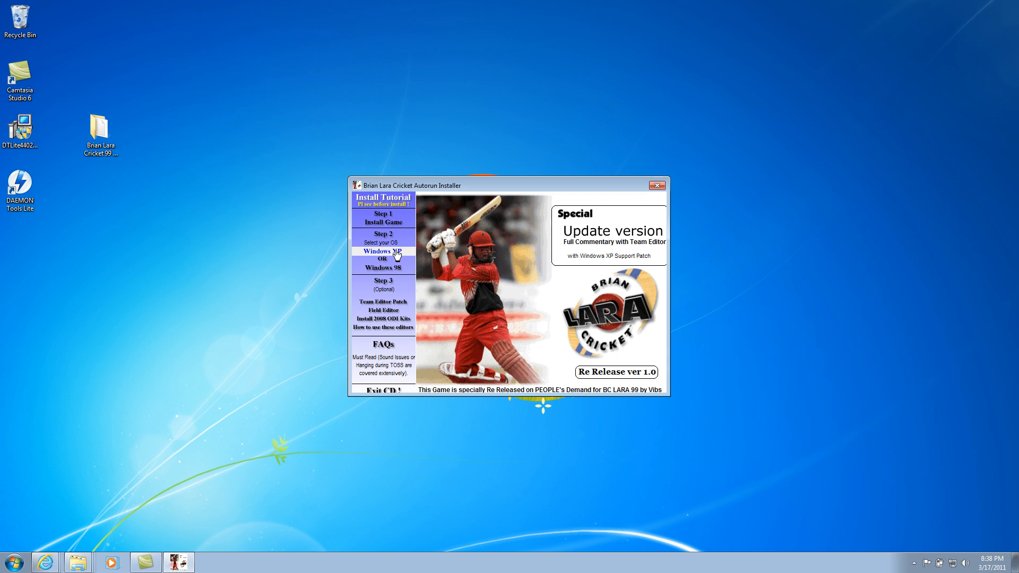
{"action": "left_click", "coordinate": [383, 252]}
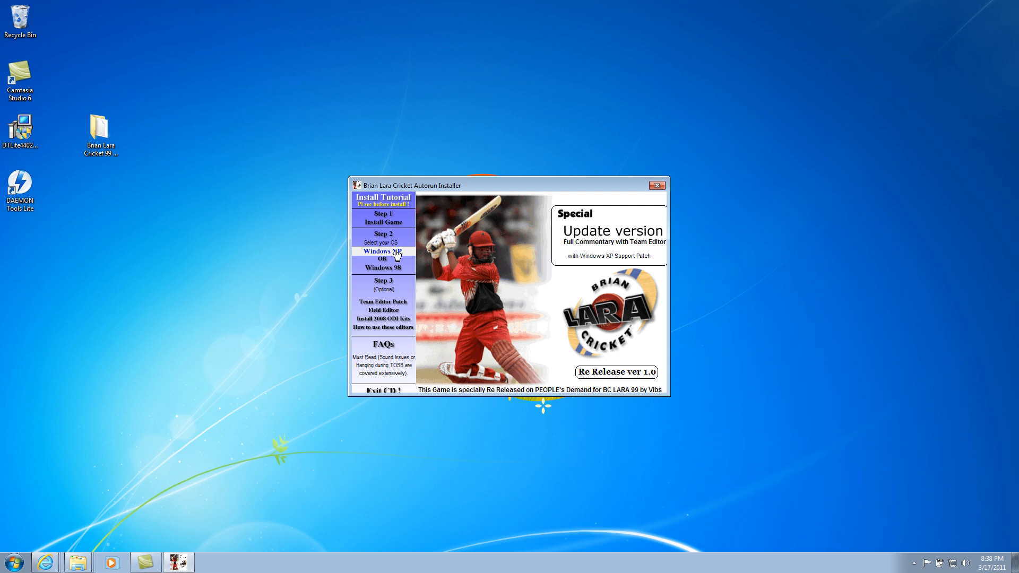
{"action": "mouse_move", "coordinate": [428, 238]}
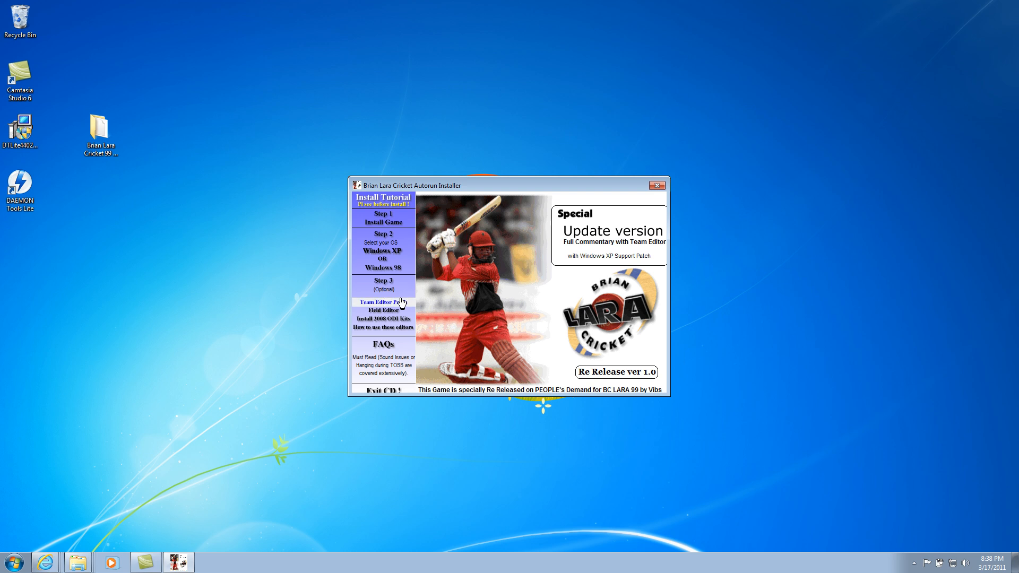
{"action": "mouse_move", "coordinate": [408, 306]}
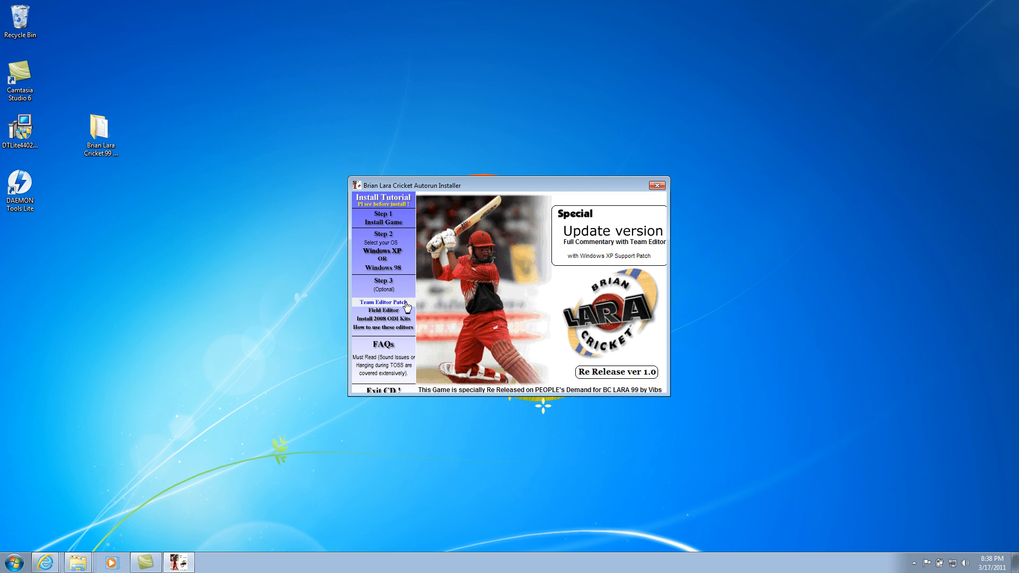
{"action": "mouse_move", "coordinate": [423, 310]}
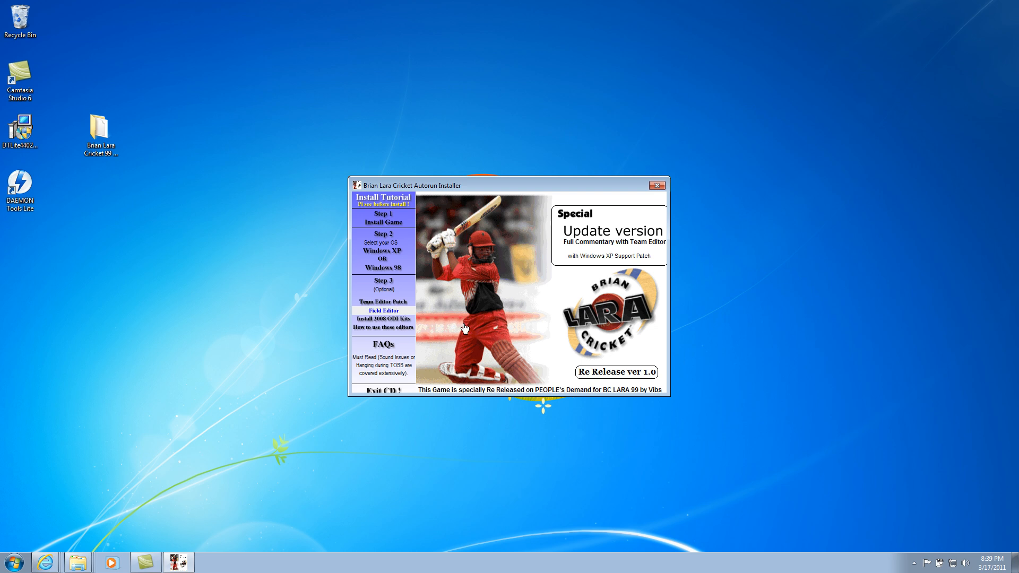
{"action": "mouse_move", "coordinate": [402, 324]}
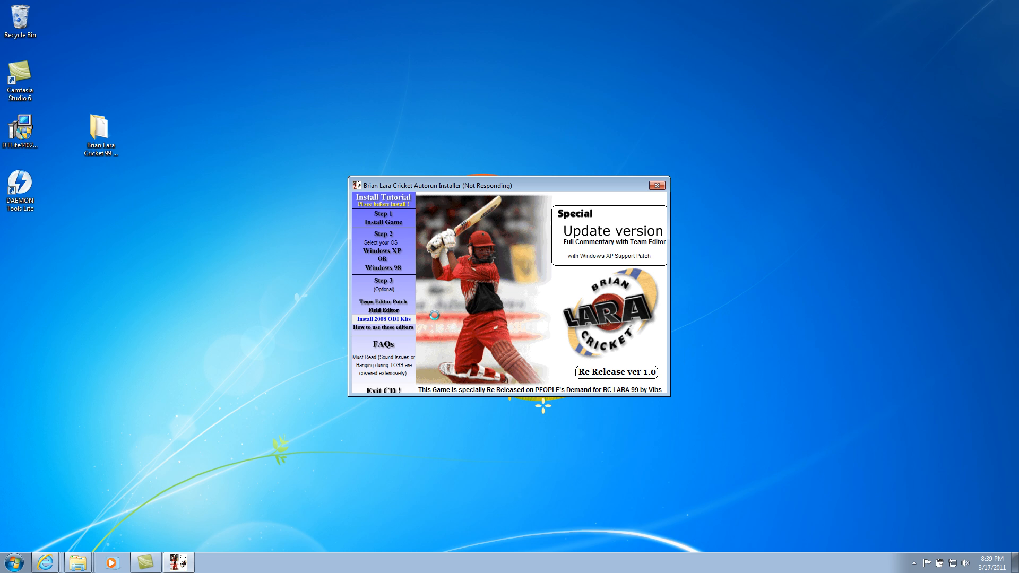
{"action": "mouse_move", "coordinate": [663, 402]}
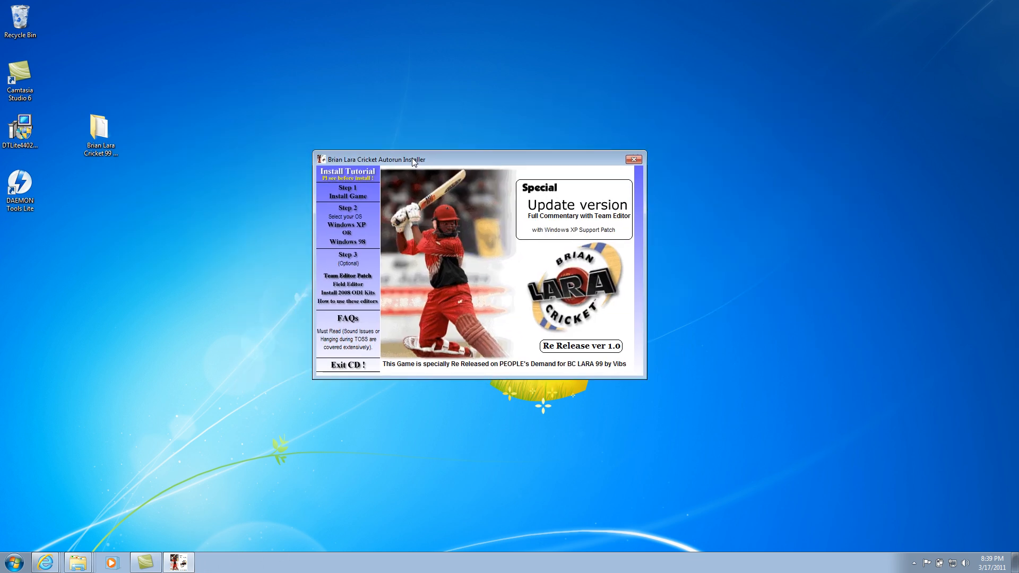
{"action": "mouse_move", "coordinate": [528, 235]}
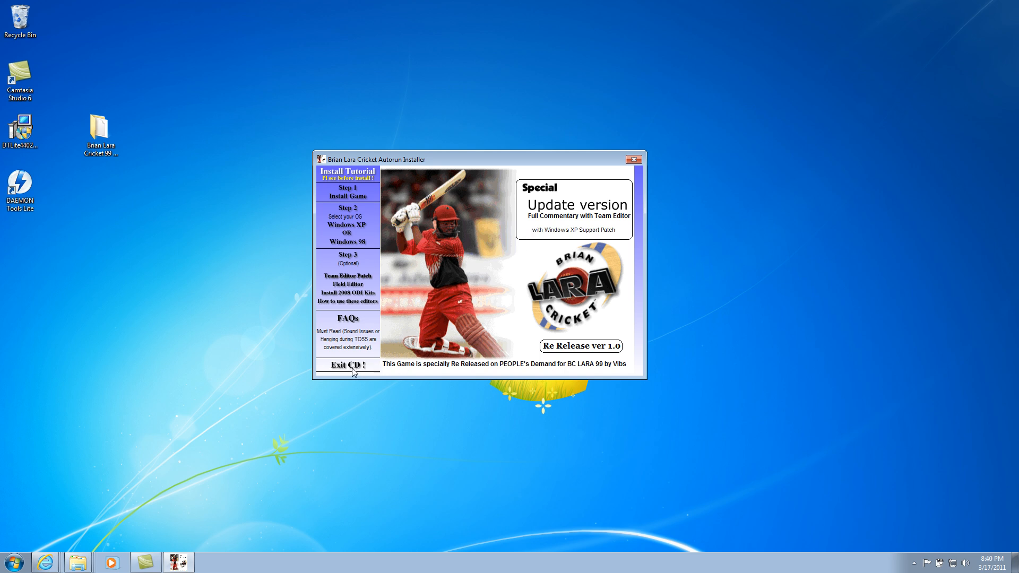
Exit the autorun installer, then in Computer select the BD-ROM Drive (F:) BLC99SE disc.
{"action": "left_click", "coordinate": [347, 365]}
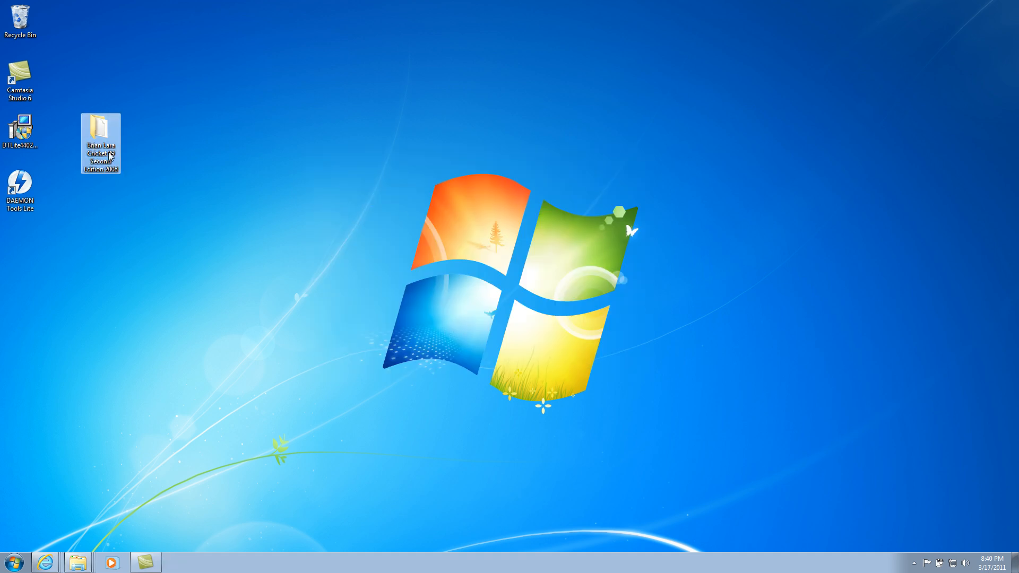
{"action": "double_click", "coordinate": [100, 140]}
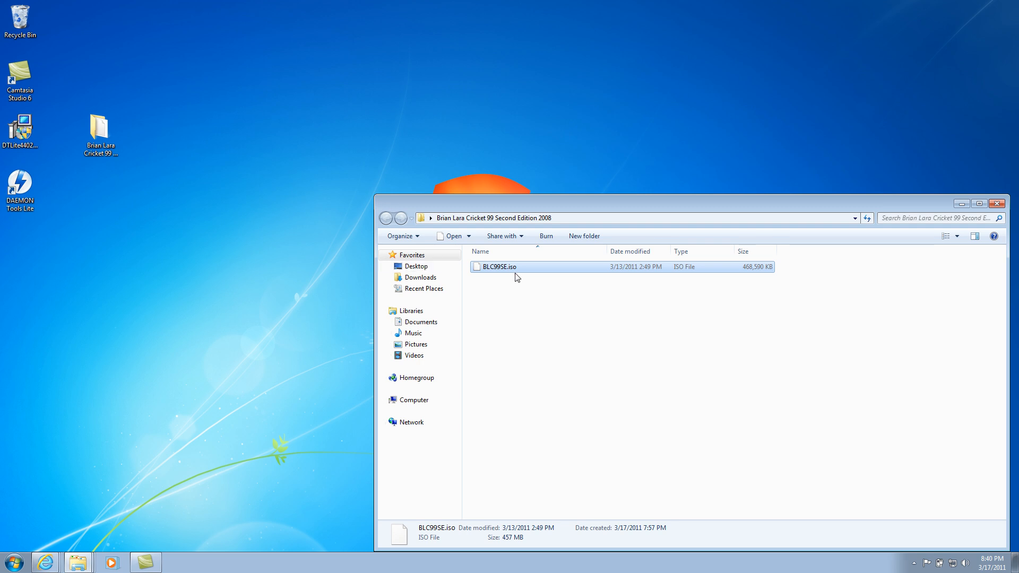
{"action": "left_click", "coordinate": [13, 563]}
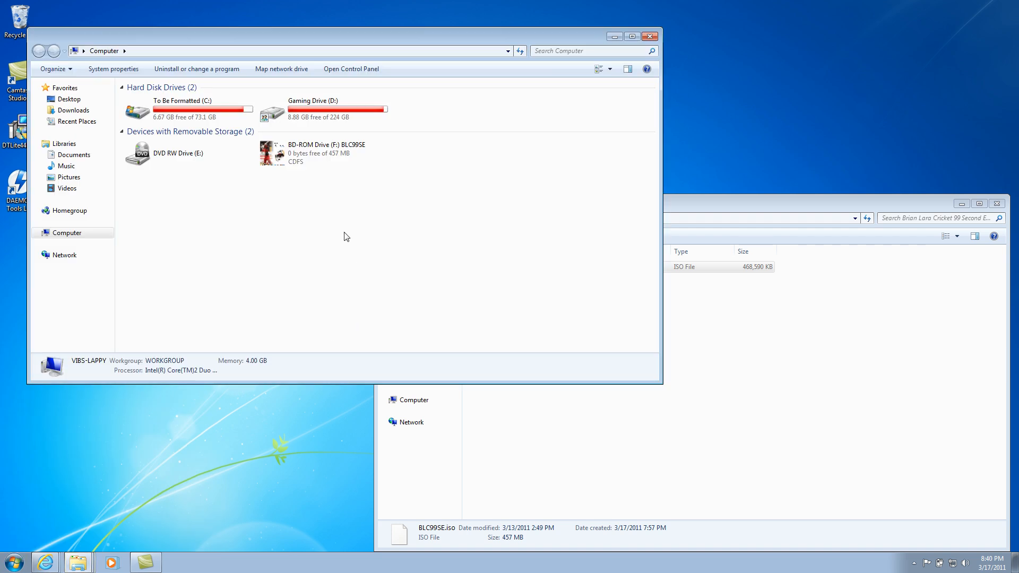
{"action": "left_click", "coordinate": [324, 153]}
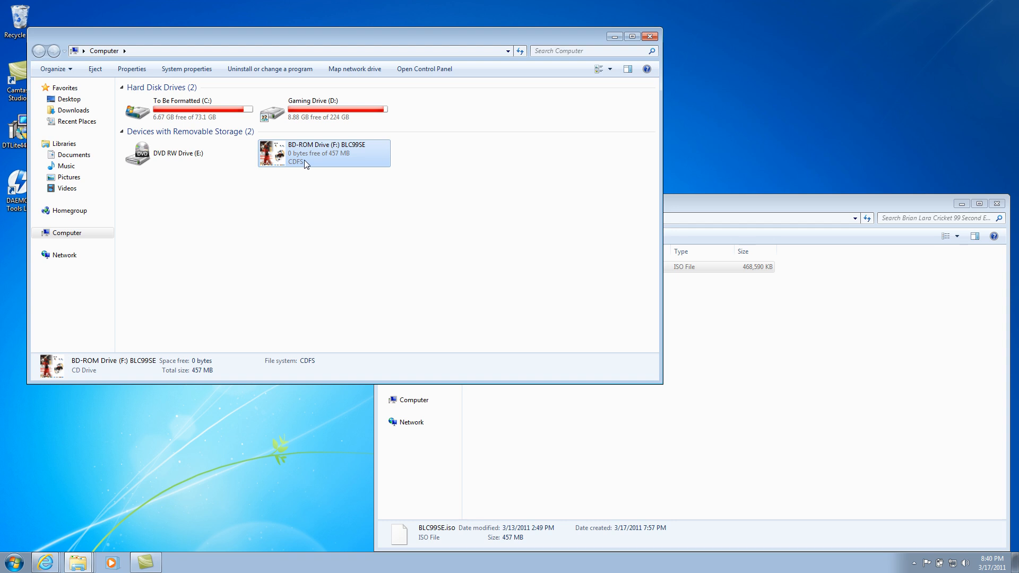
{"action": "mouse_move", "coordinate": [343, 176]}
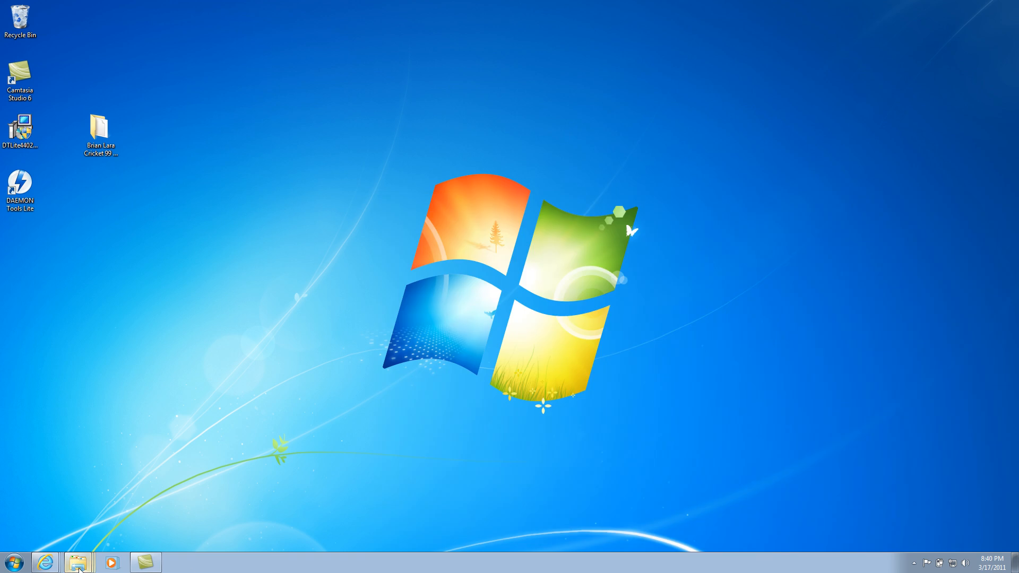
Launch Brian Lara Cricket from All Programs > Codemasters > BrianLaraCricket.
{"action": "left_click", "coordinate": [10, 562]}
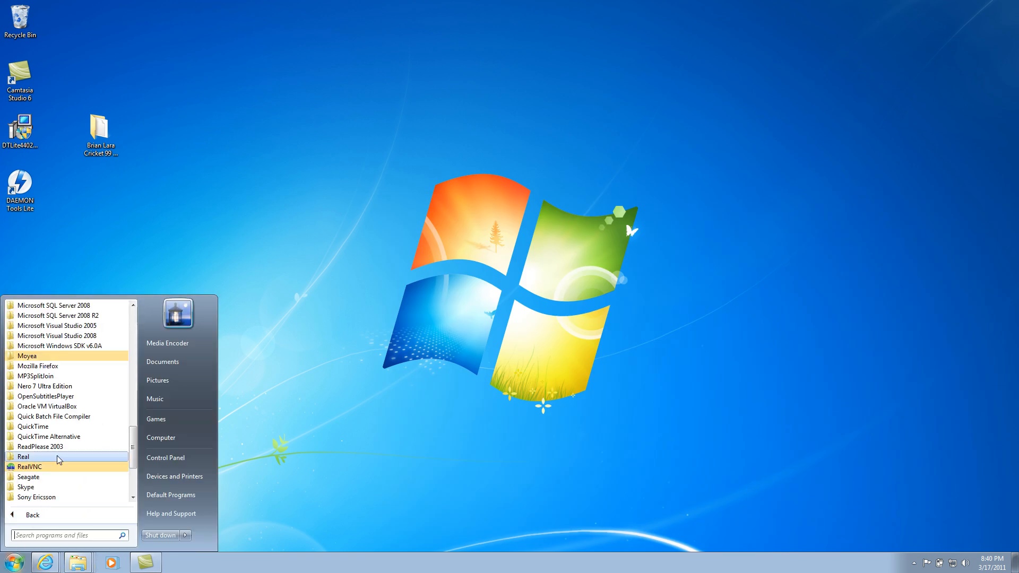
{"action": "scroll", "scroll_direction": "down", "scroll_amount": 3}
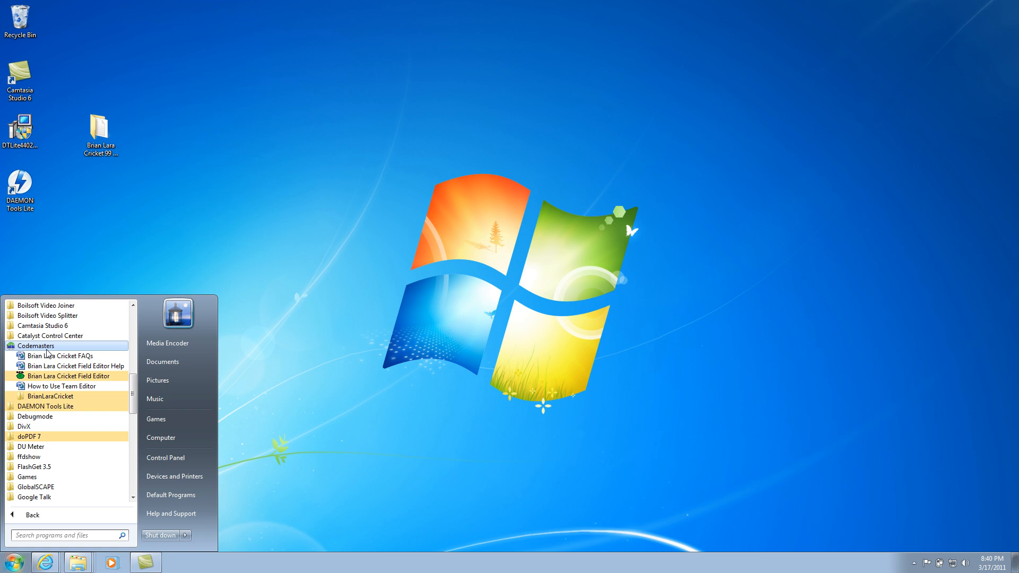
{"action": "left_click", "coordinate": [50, 396]}
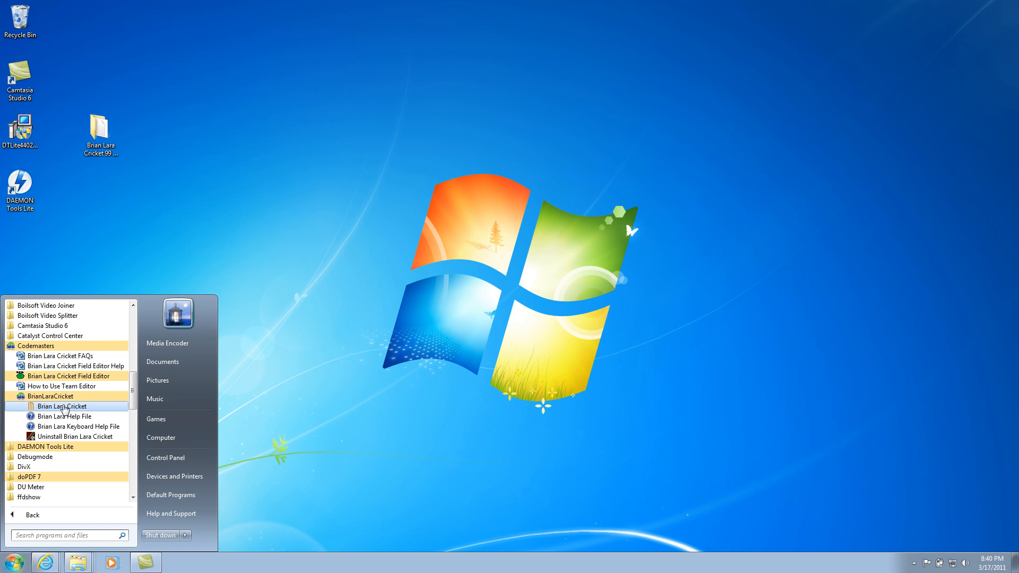
{"action": "left_click", "coordinate": [58, 407]}
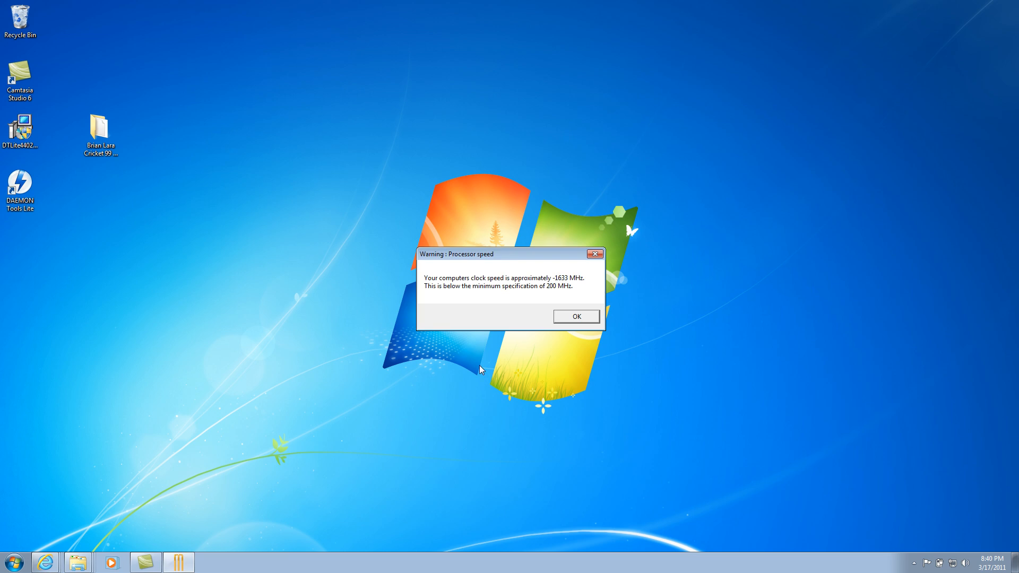
{"action": "mouse_move", "coordinate": [465, 351]}
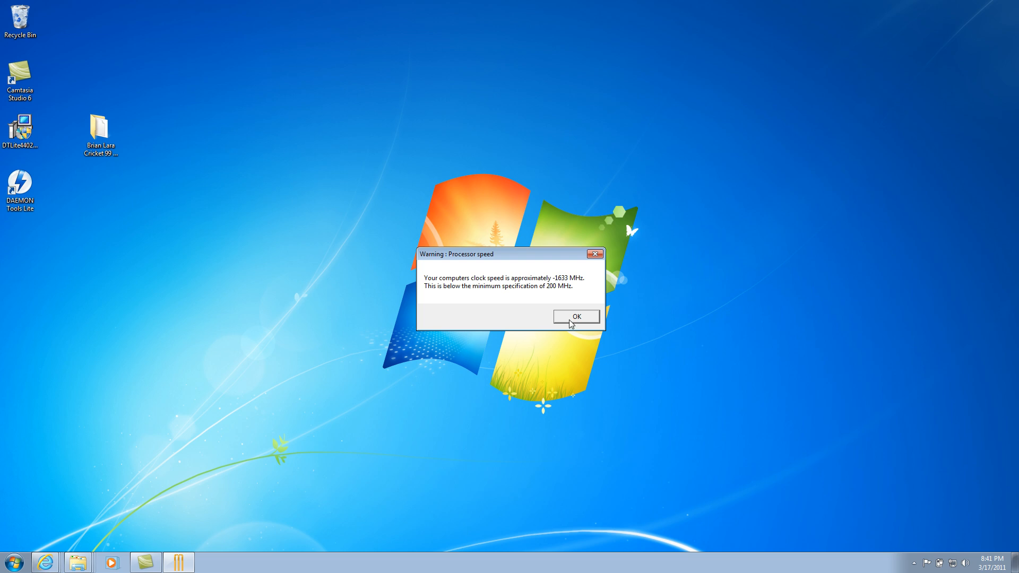
Acknowledge the processor speed warning with OK to reach the graphics mode launcher.
{"action": "left_click", "coordinate": [574, 317]}
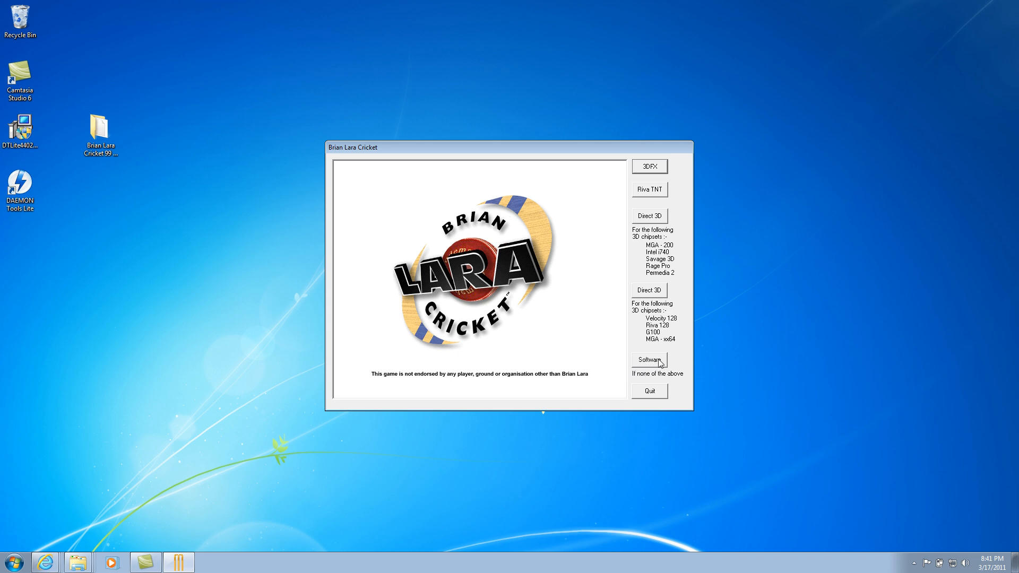
{"action": "mouse_move", "coordinate": [663, 292]}
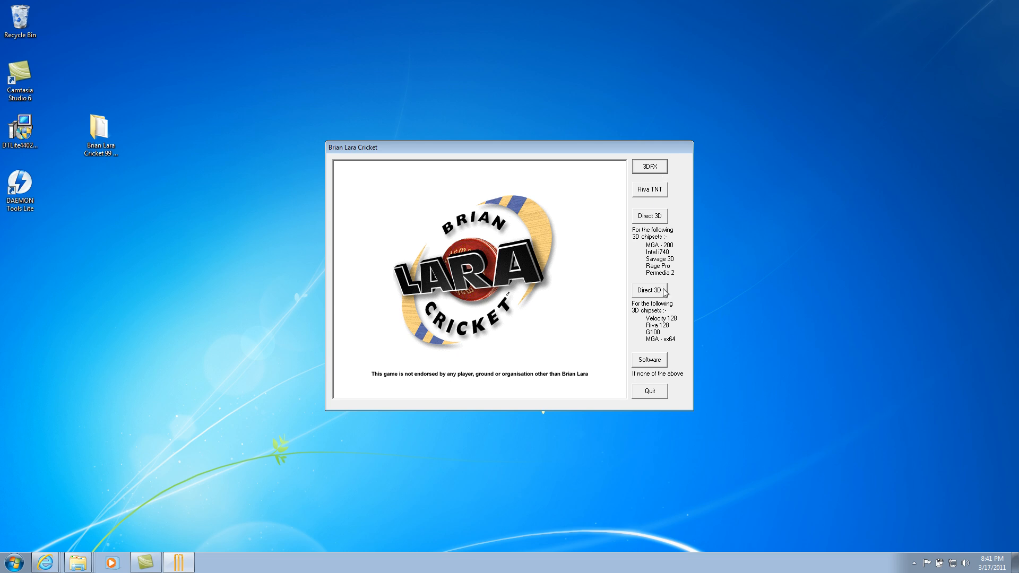
{"action": "mouse_move", "coordinate": [655, 176]}
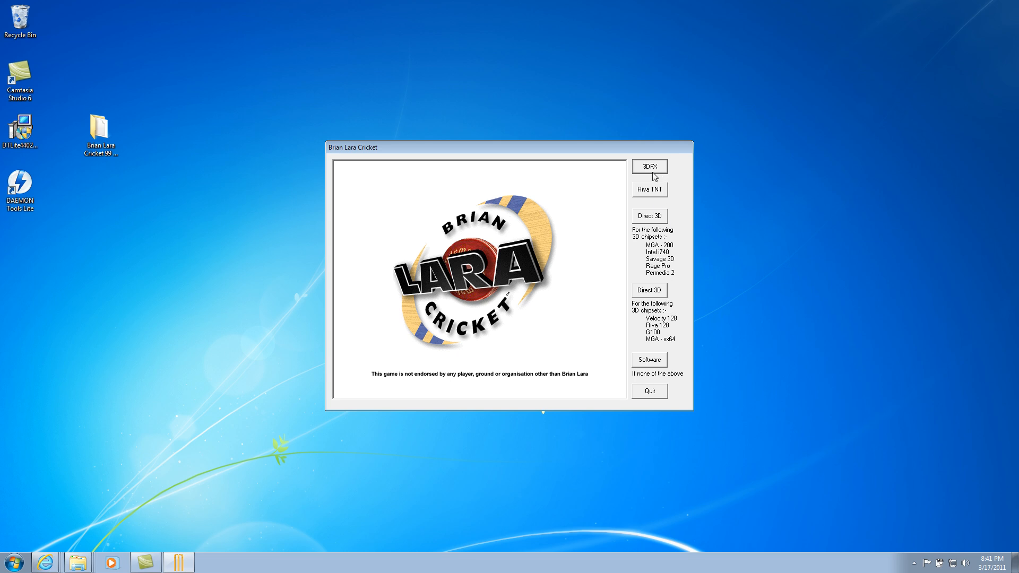
{"action": "mouse_move", "coordinate": [661, 202]}
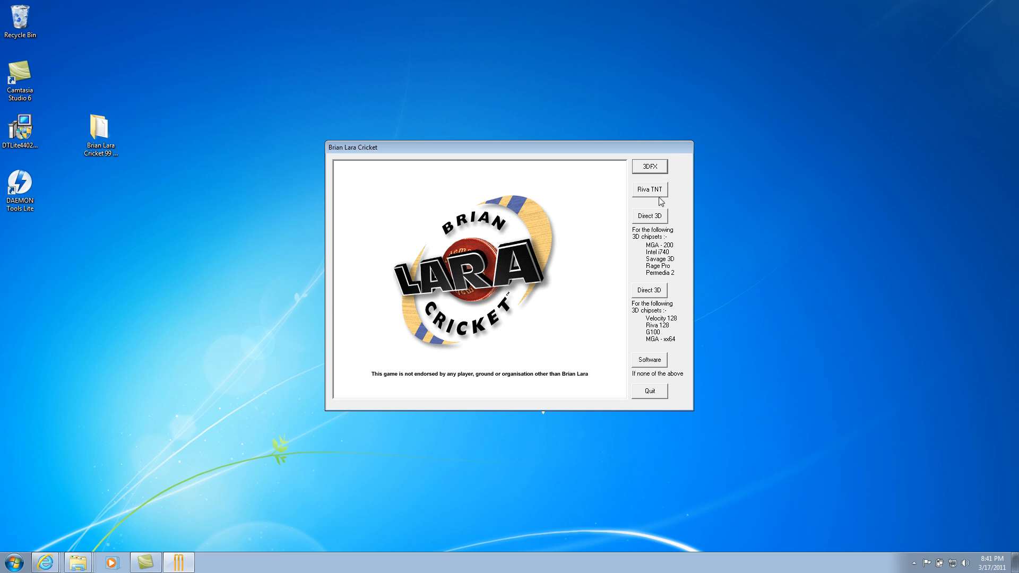
{"action": "mouse_move", "coordinate": [710, 205]}
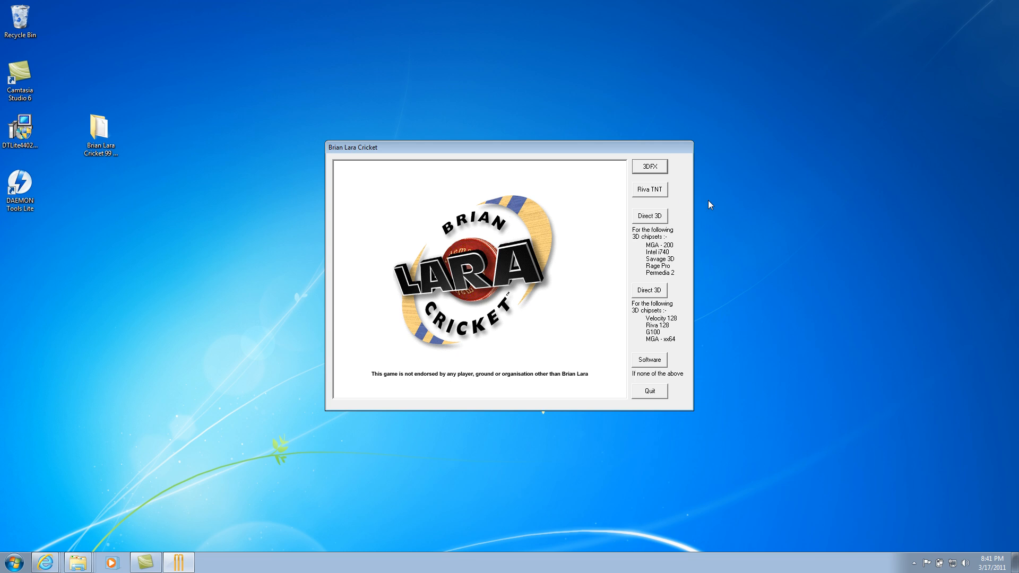
{"action": "mouse_move", "coordinate": [678, 212]}
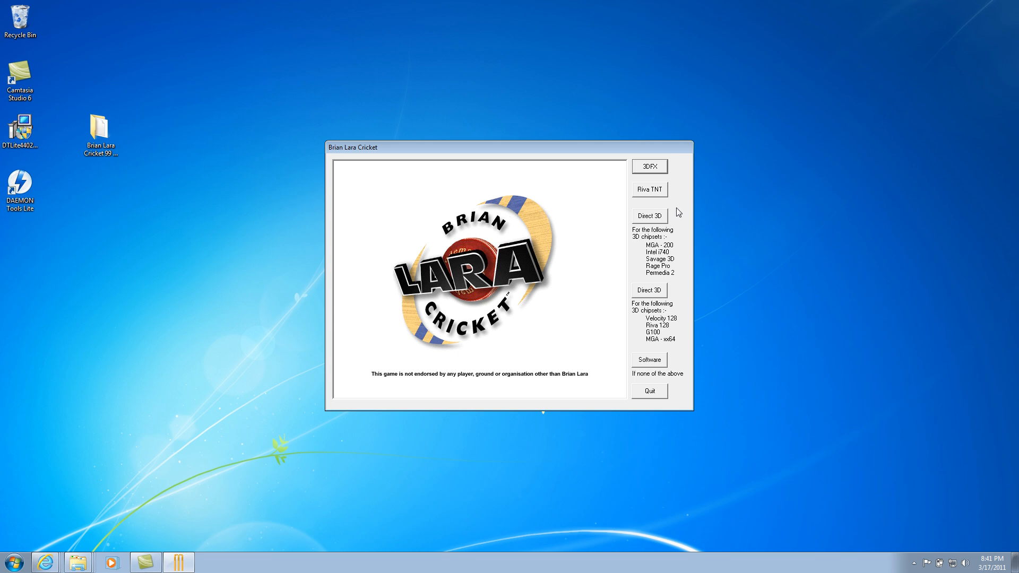
{"action": "mouse_move", "coordinate": [675, 306]}
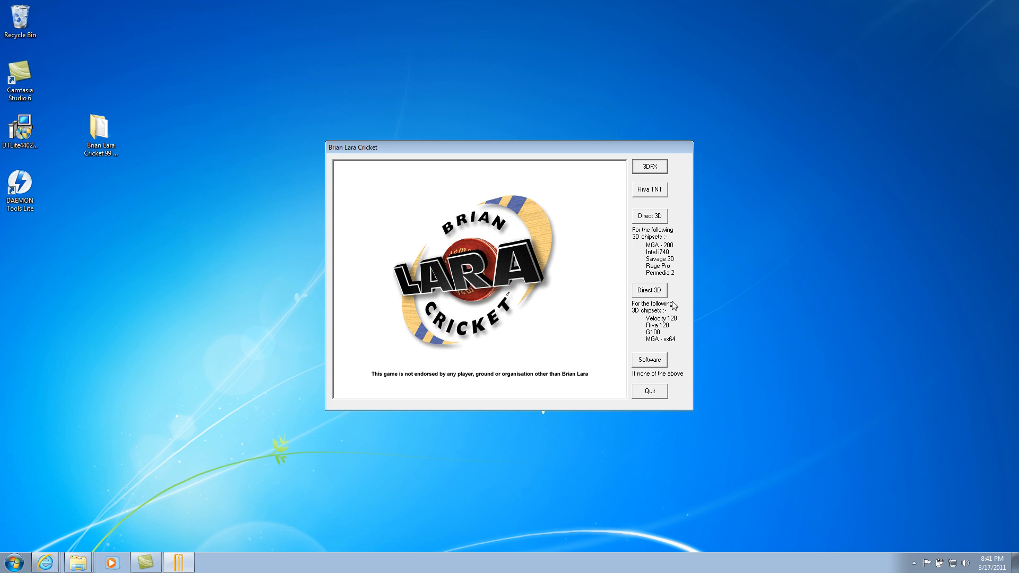
{"action": "mouse_move", "coordinate": [662, 368]}
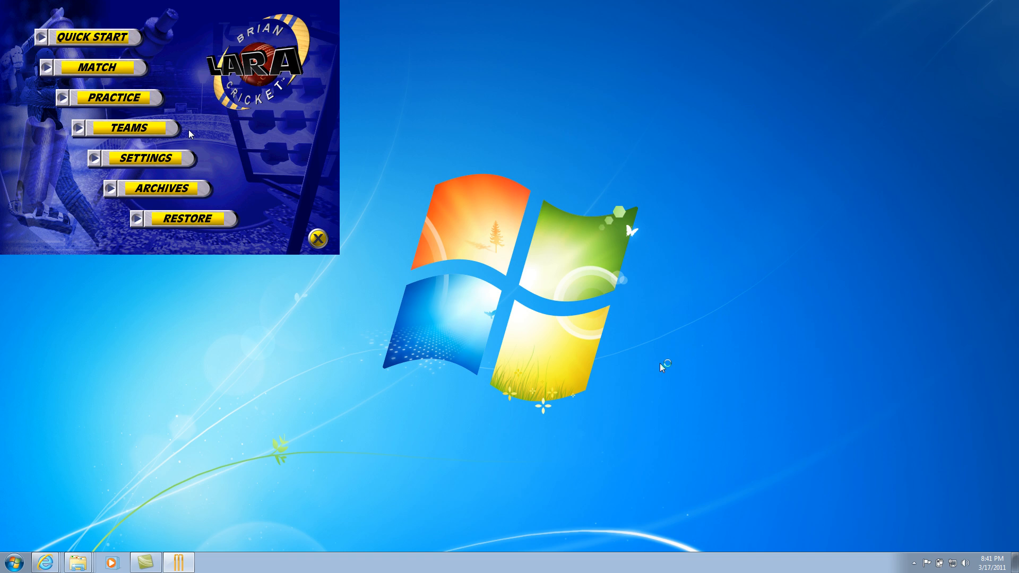
Set Music OFF, Skill Level TEST and Graphics detail MEDIUM, then confirm the settings.
{"action": "left_click", "coordinate": [146, 158]}
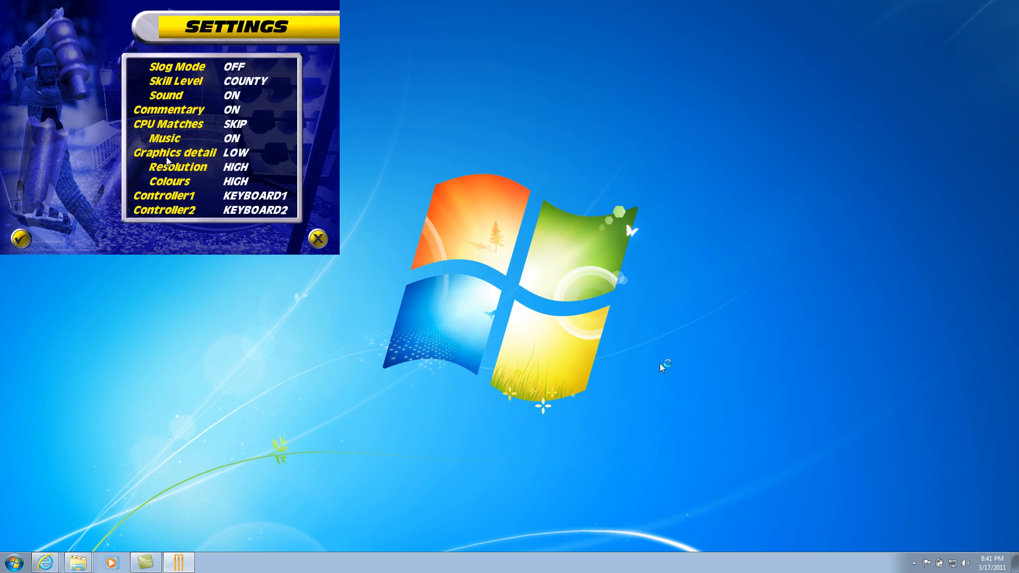
{"action": "left_click", "coordinate": [235, 124]}
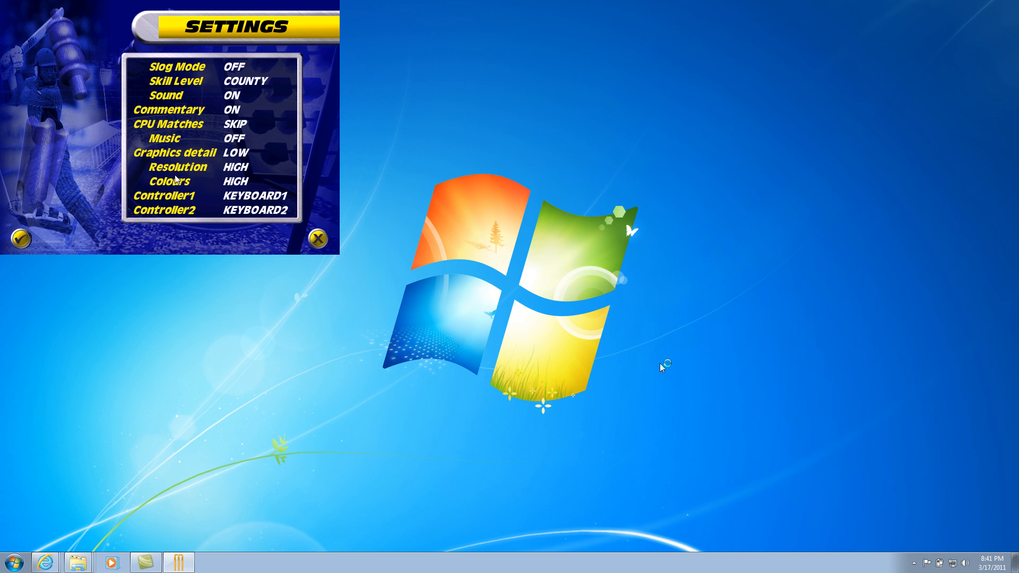
{"action": "left_click", "coordinate": [246, 81]}
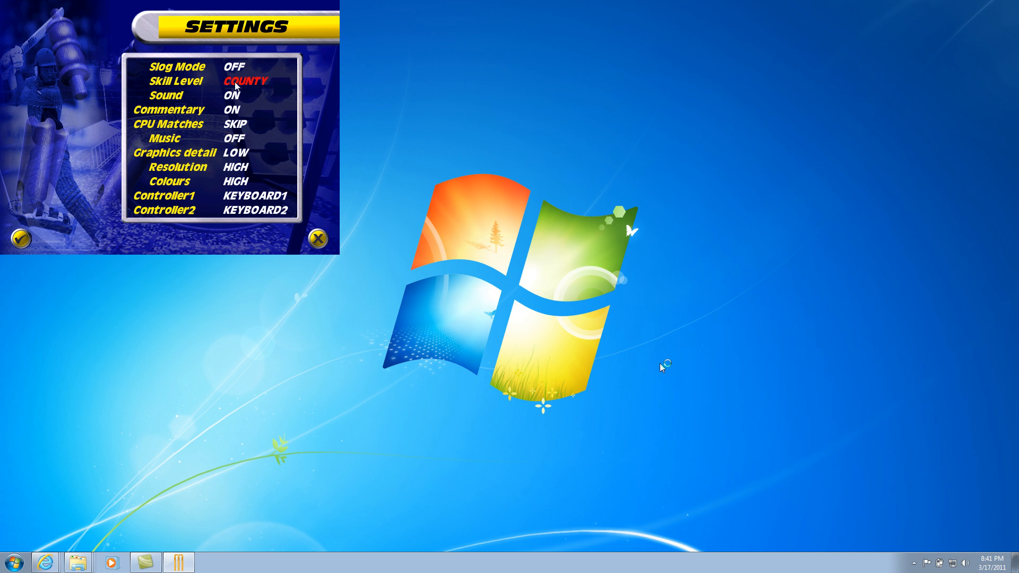
{"action": "left_click", "coordinate": [244, 81]}
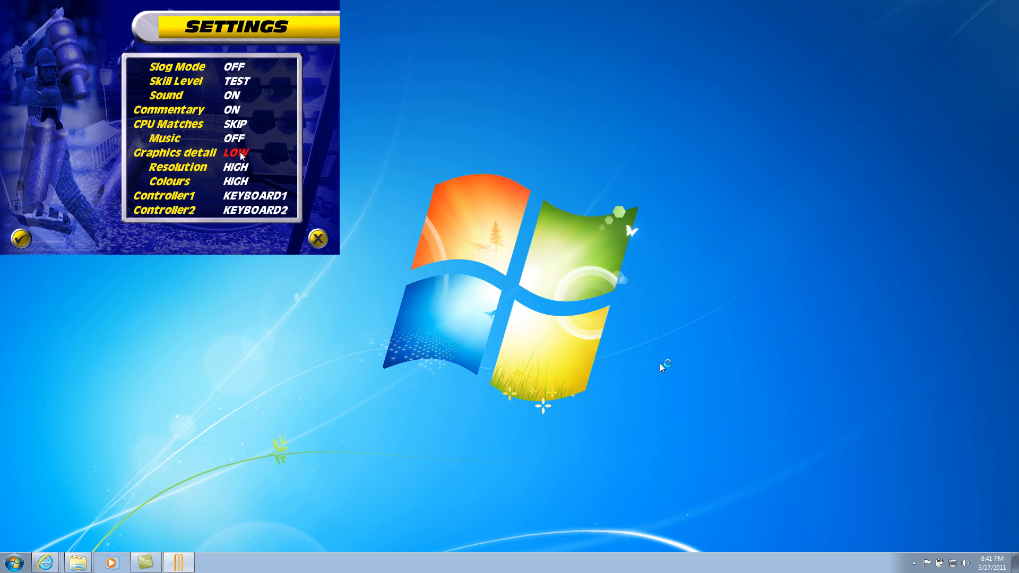
{"action": "left_click", "coordinate": [235, 153]}
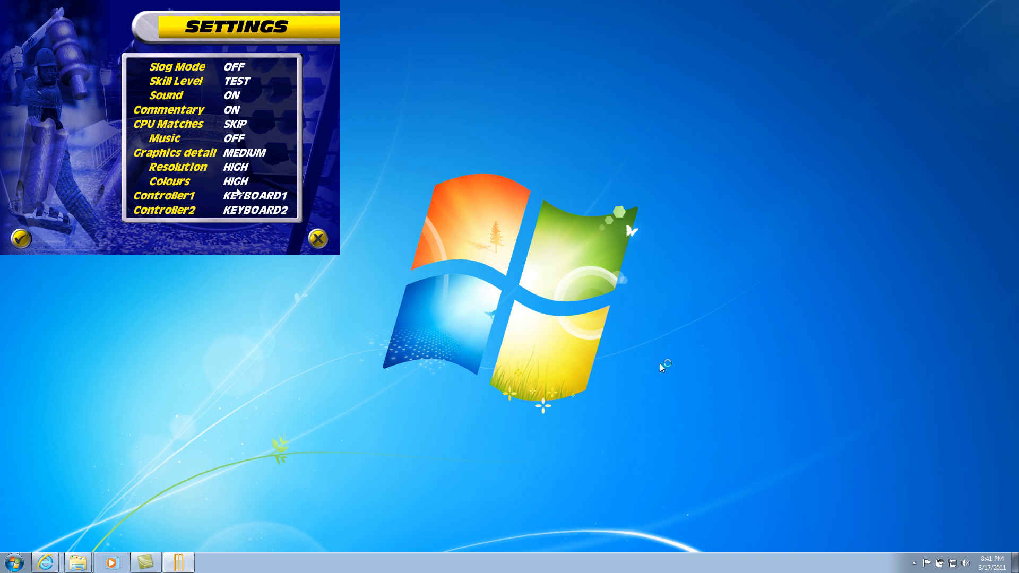
{"action": "left_click", "coordinate": [20, 237]}
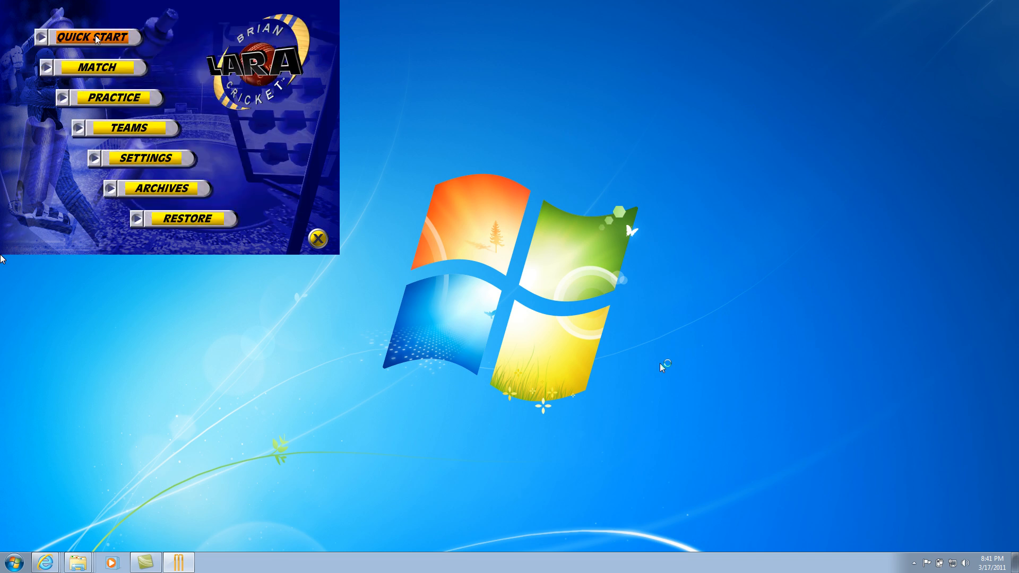
Start a Quick Start match, loading Pakistan v Sri Lanka over 10 overs.
{"action": "left_click", "coordinate": [91, 37]}
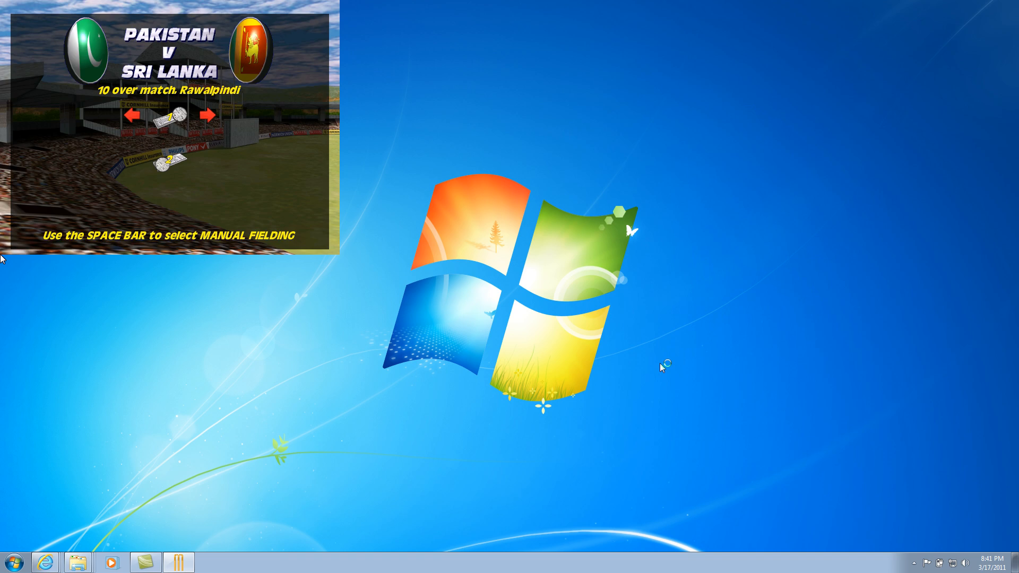